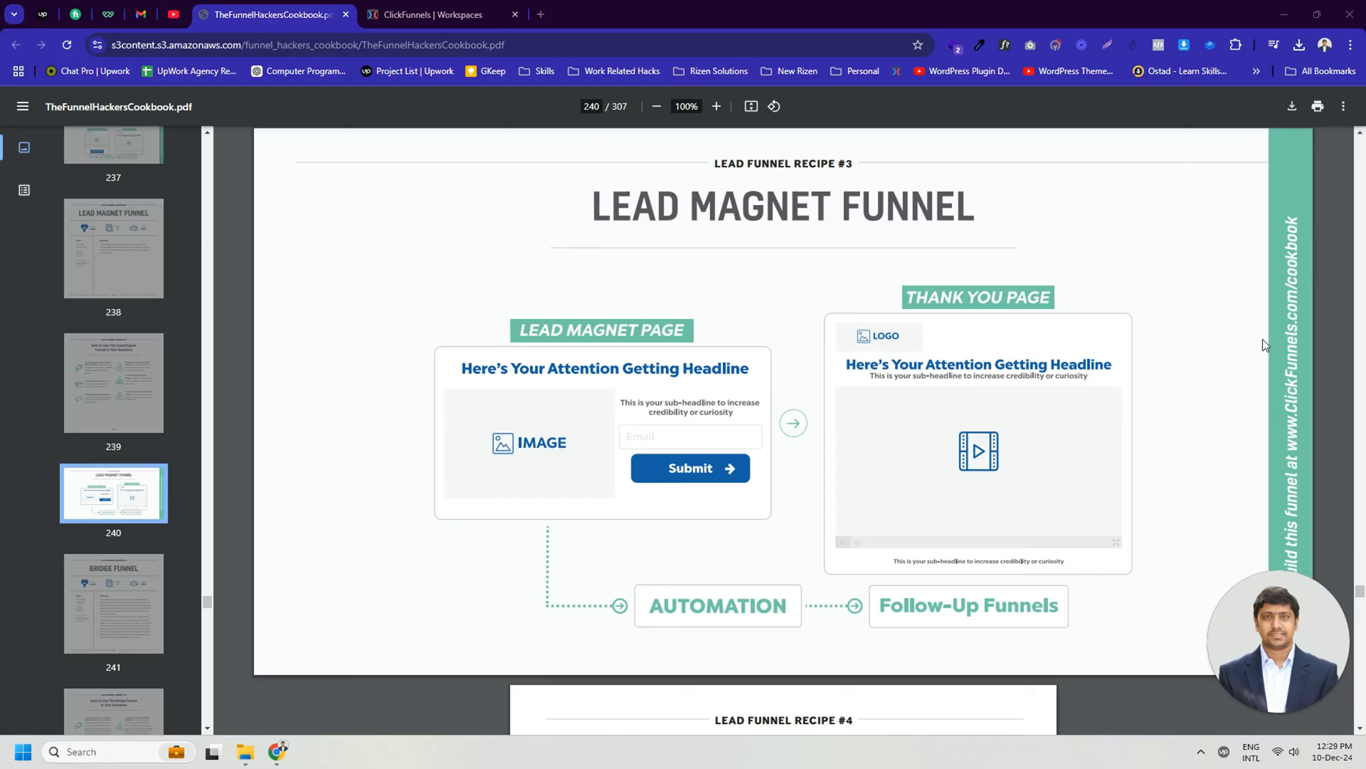
Create a blank page named 'Optin Page' in the Download Free PDF funnel.
click(427, 15)
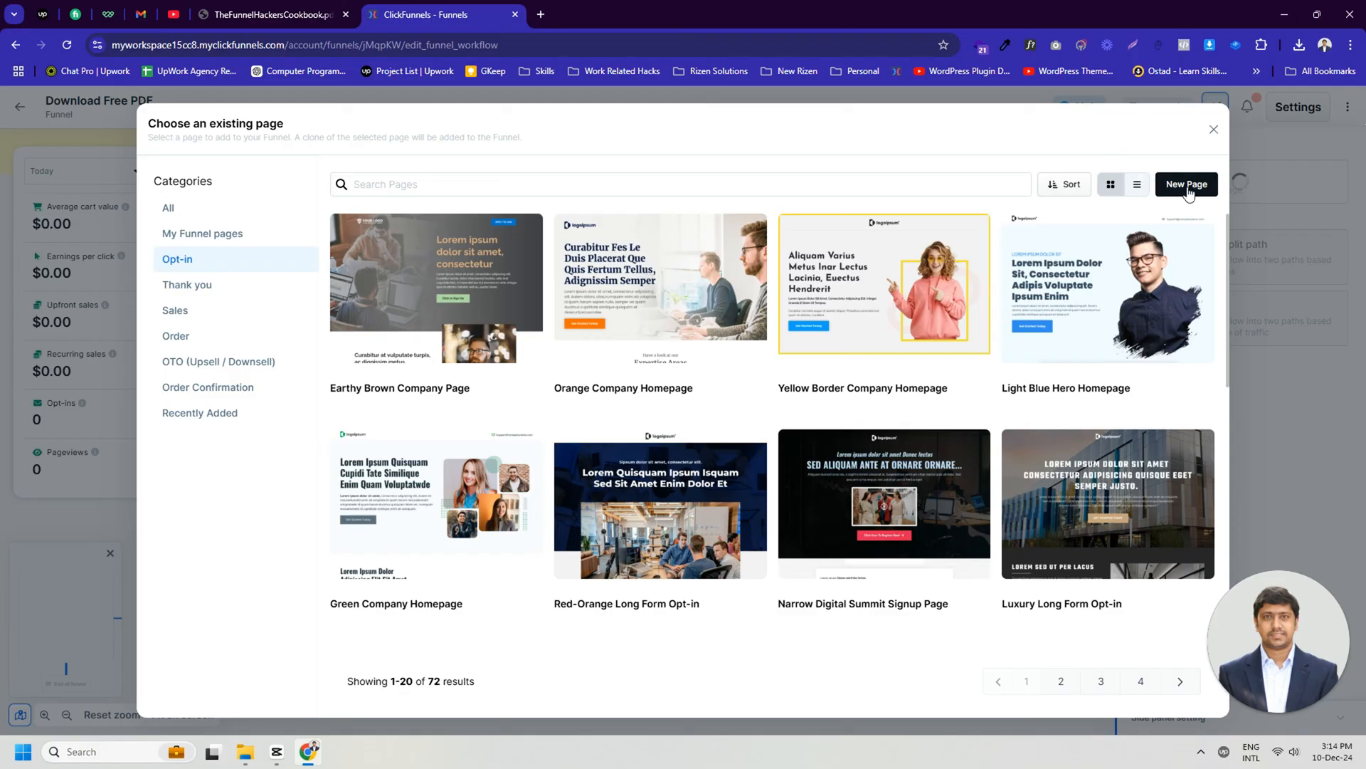
click(1186, 183)
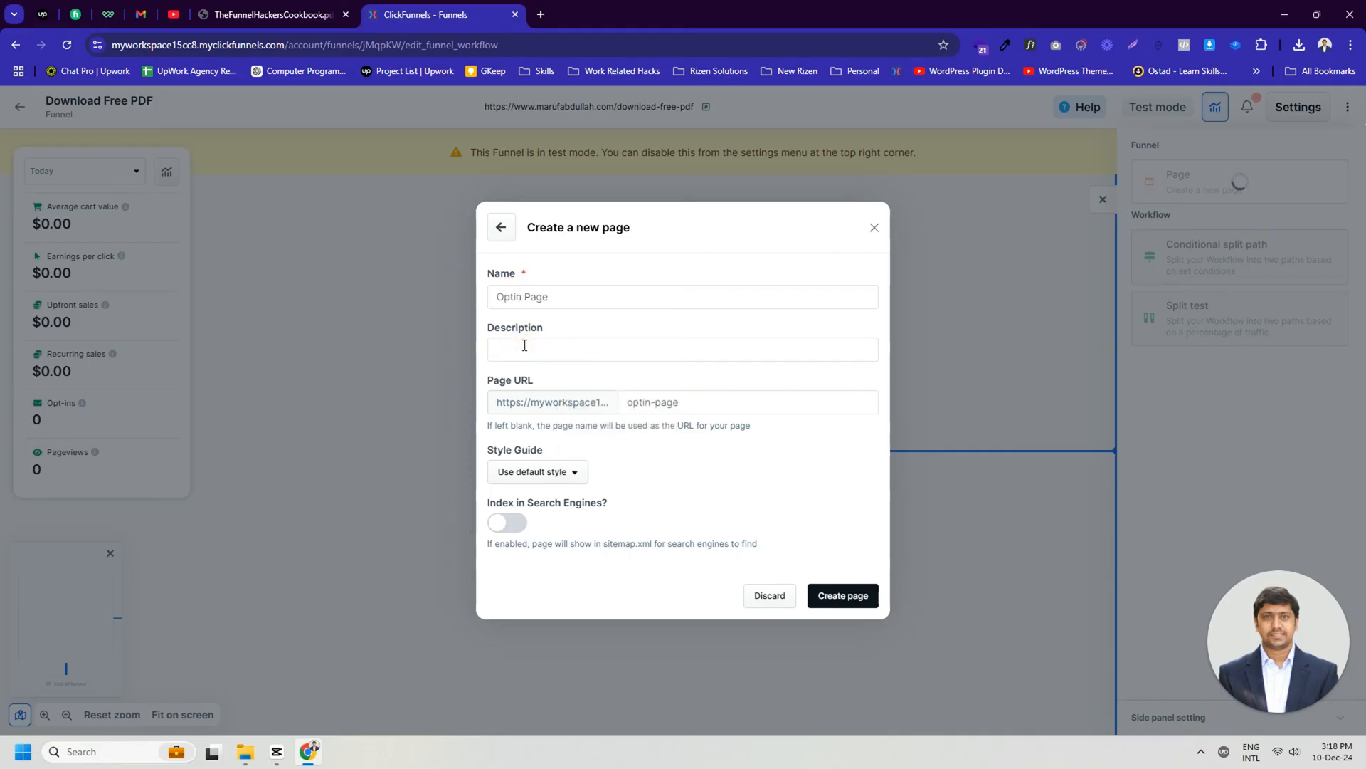
text(Optin Page)
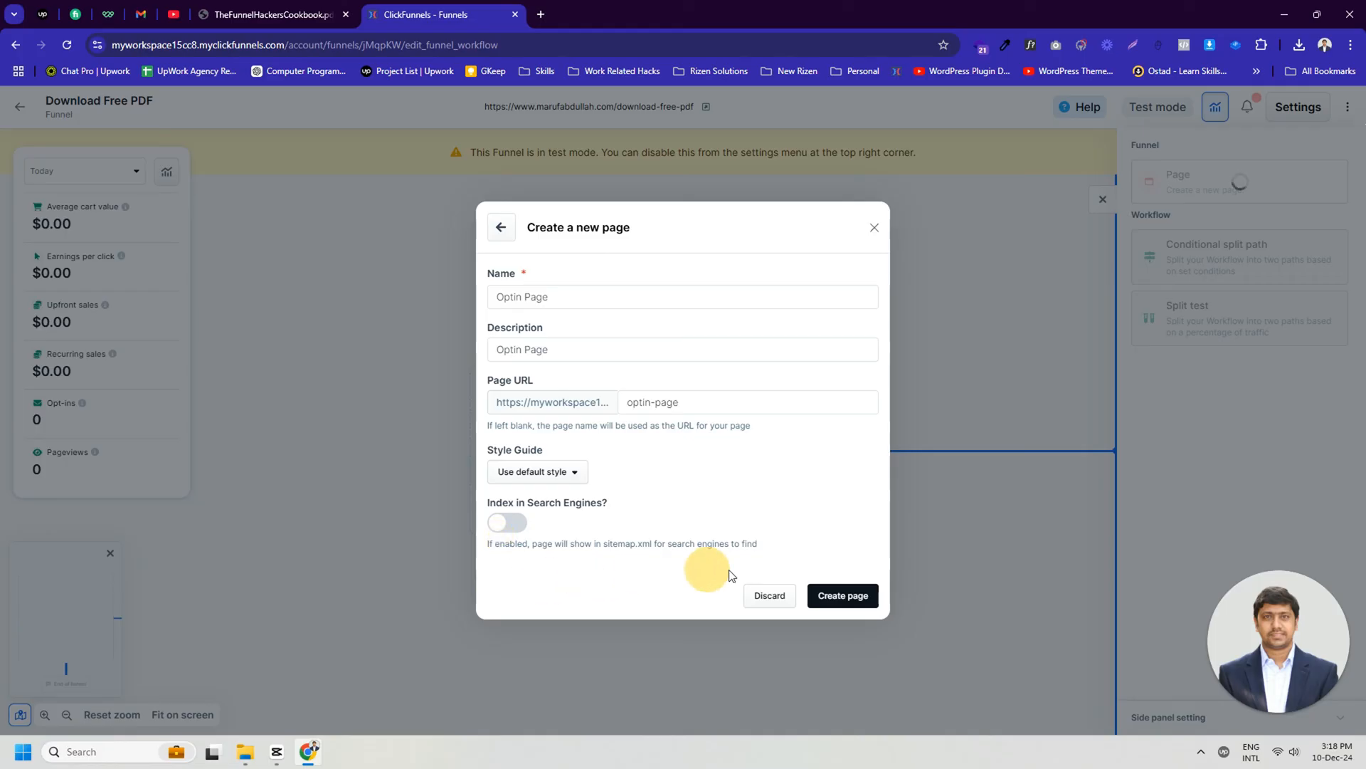
click(841, 595)
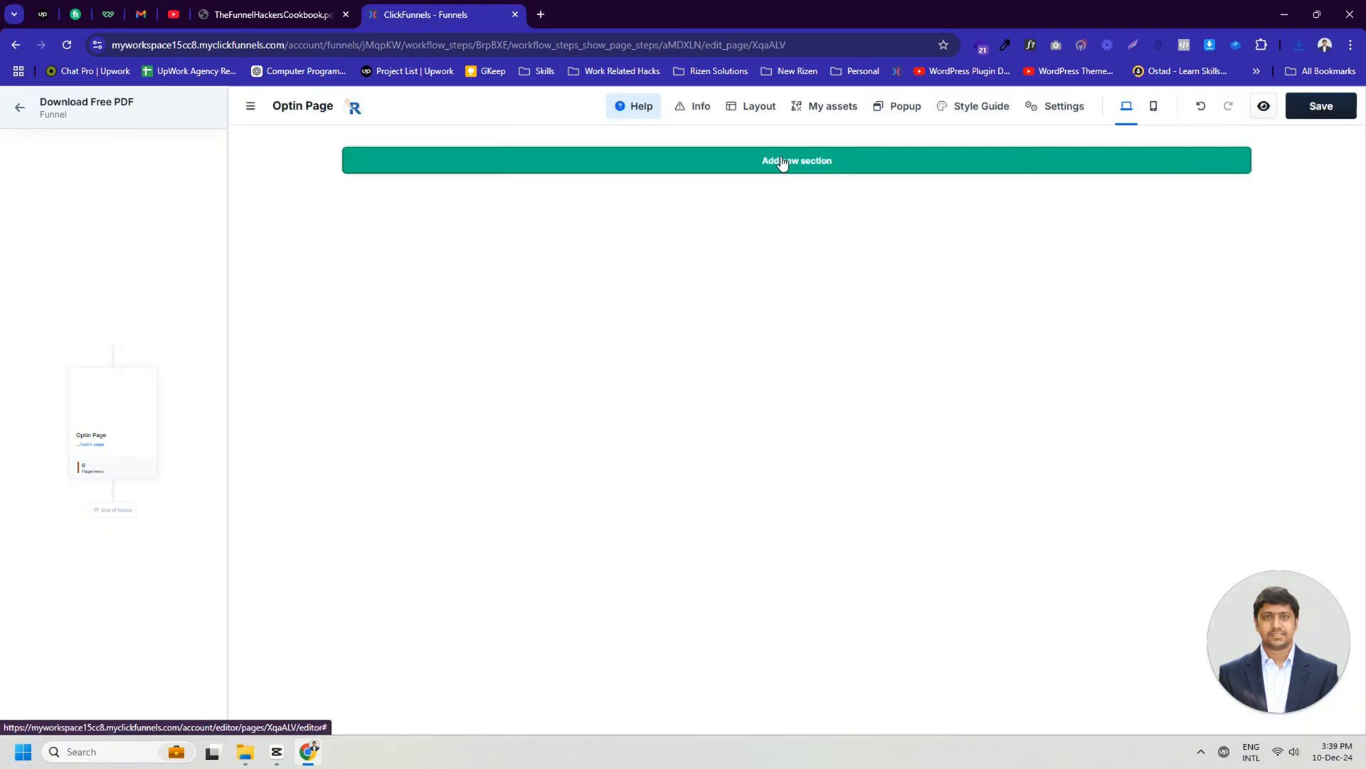
Add the first empty section to the blank Optin Page in the editor.
click(796, 160)
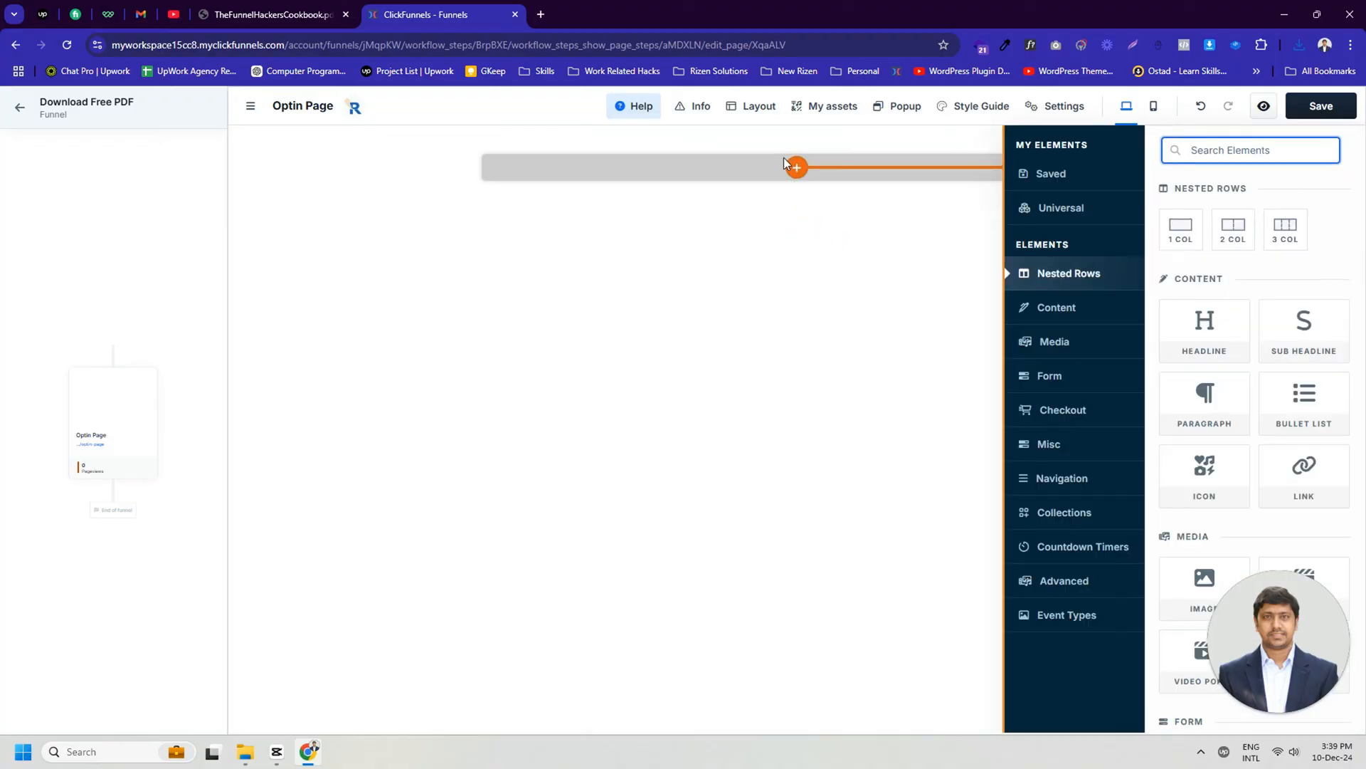